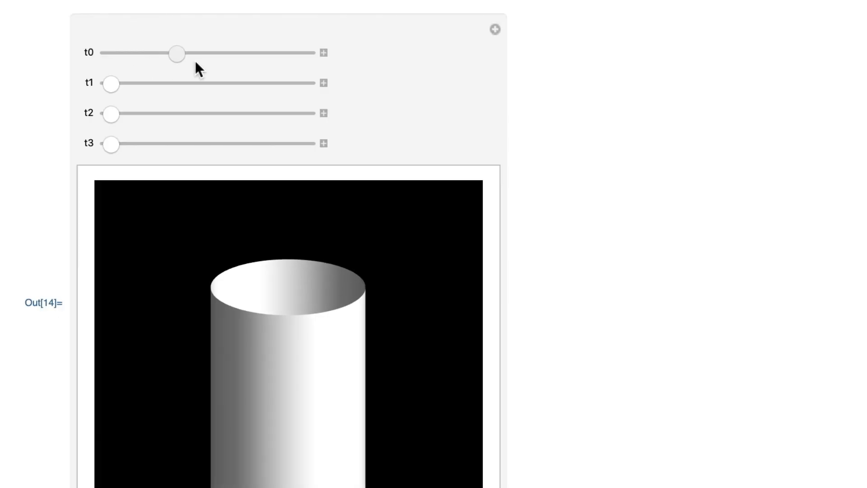
Step: Drag the plane sliders to add an orange plane tilted diagonally through the cylinder
drag(177, 53, 304, 54)
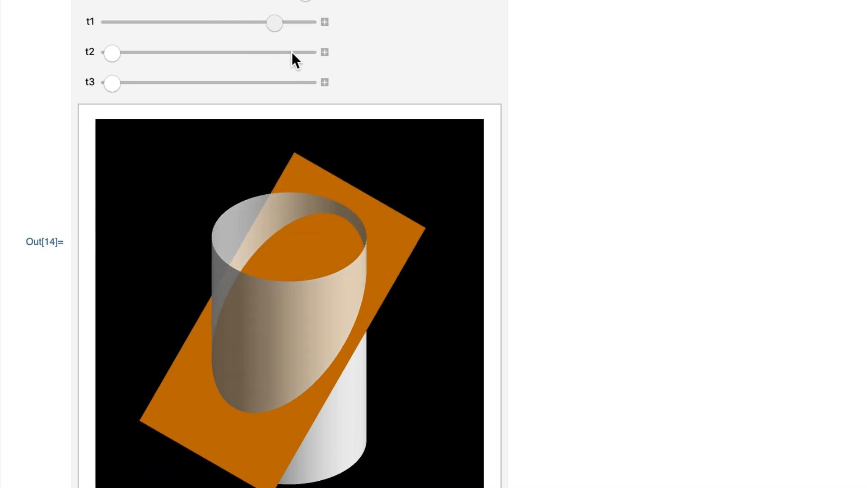
Step: Push the t2 slider fully right to trim the cylinder along the tilted plane
drag(275, 23, 305, 22)
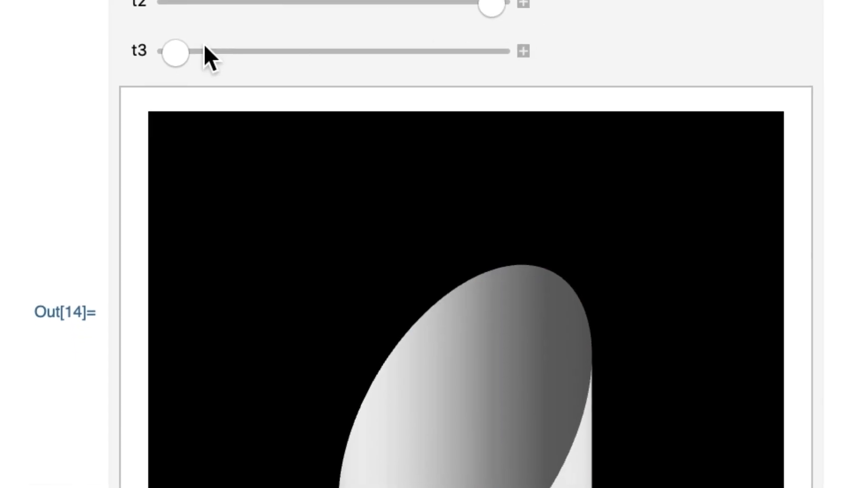
Step: Slide t3 to its right end, unrolling the cut tube into a sine-wave region
drag(176, 52, 154, 37)
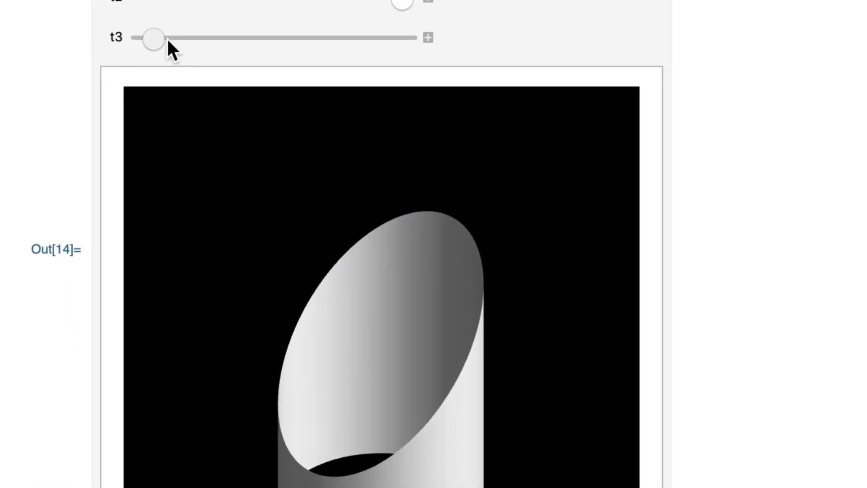
drag(155, 38, 264, 29)
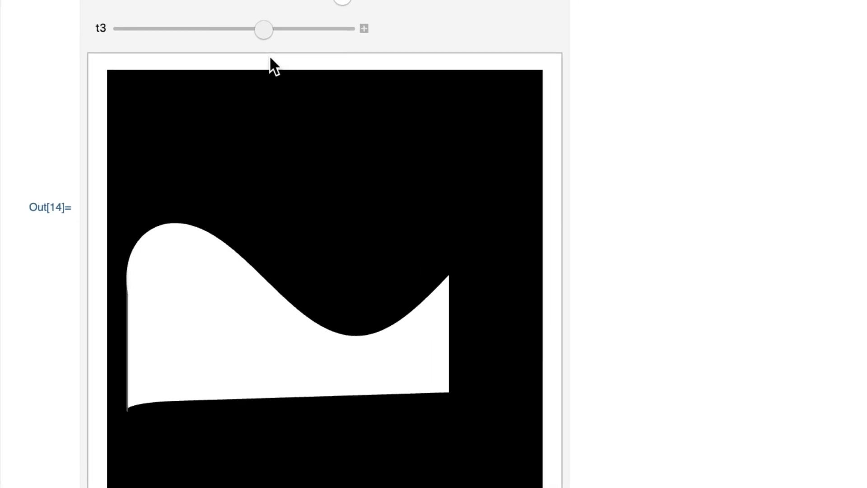
drag(263, 29, 342, 29)
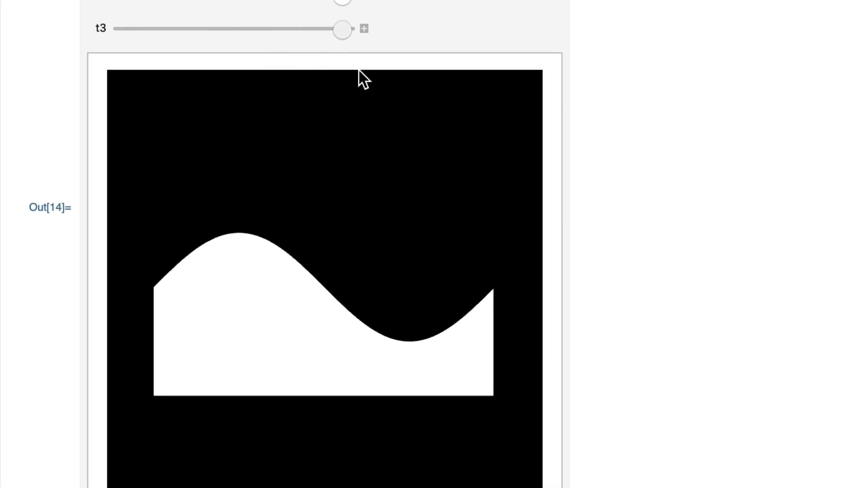